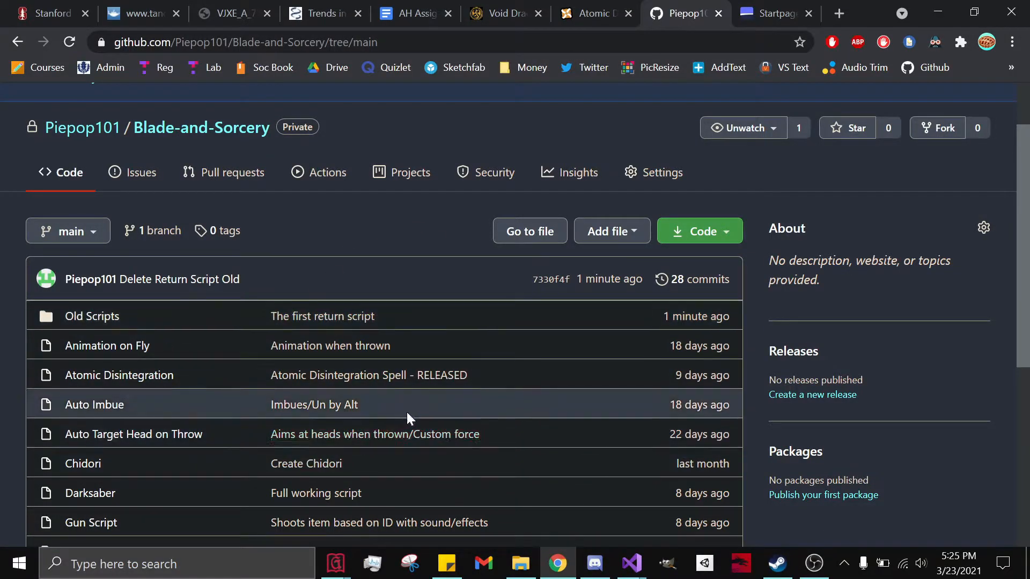
Create a new file named 2 with content 'ascwv' and commit it directly to main.
{"action": "left_click", "coordinate": [611, 231]}
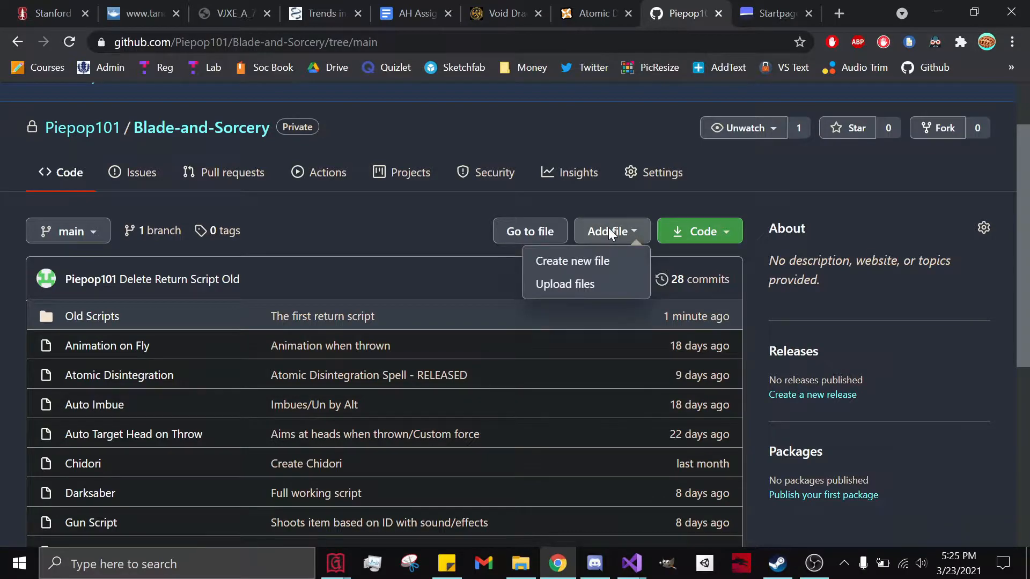
{"action": "left_click", "coordinate": [571, 261]}
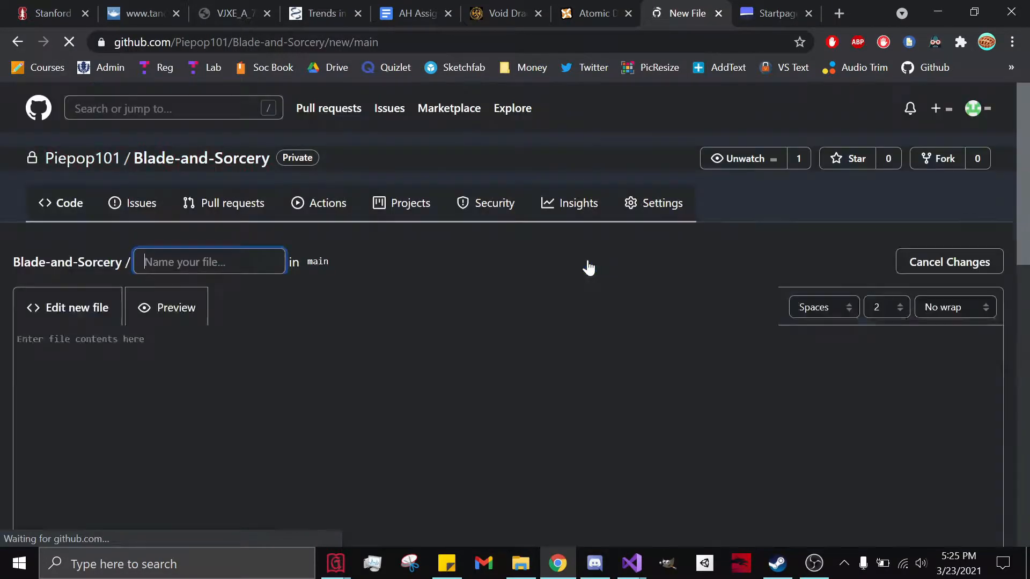
{"action": "type", "text": "2"}
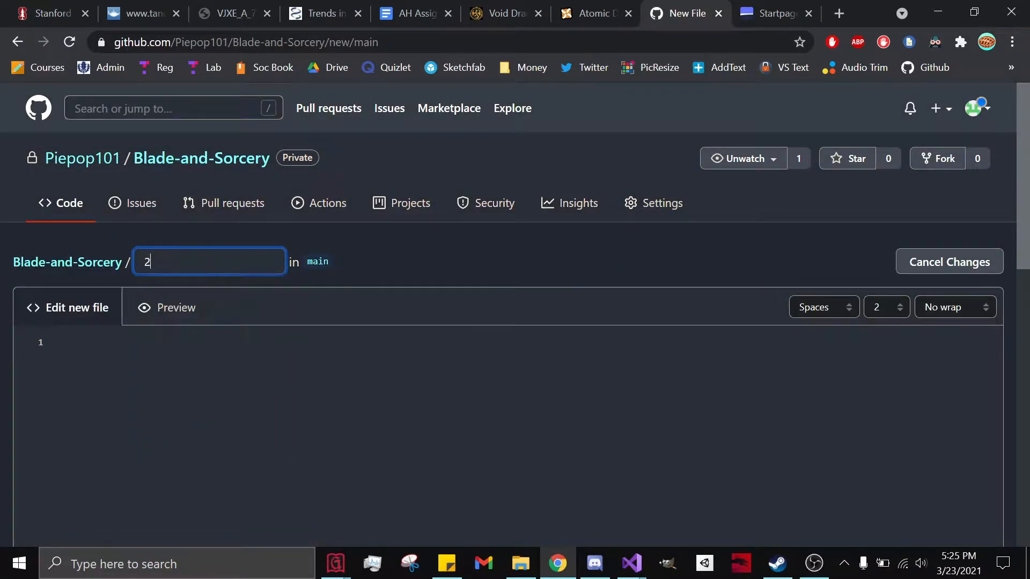
{"action": "type", "text": "ascwv"}
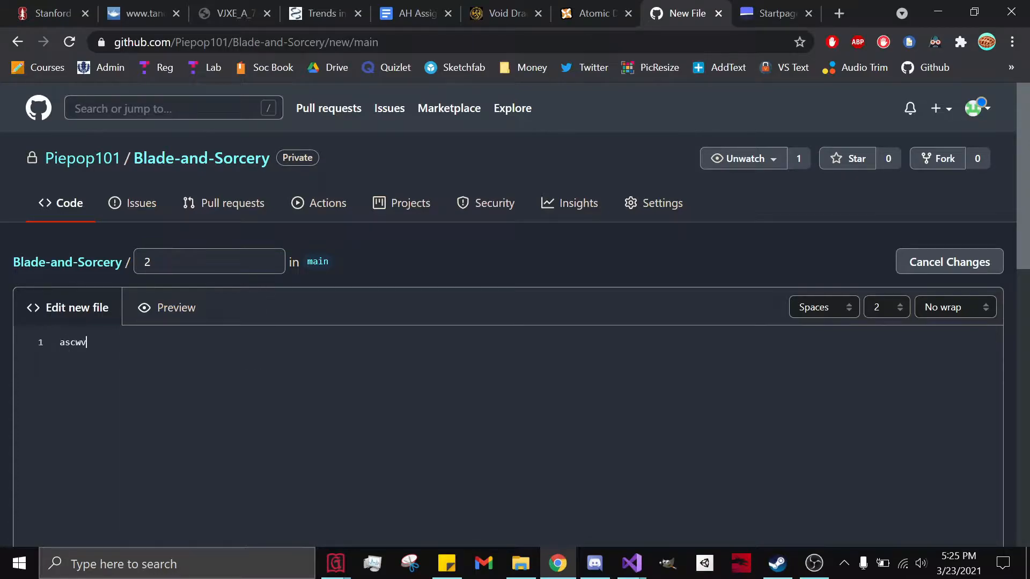
{"action": "scroll", "scroll_direction": "down", "scroll_amount": 3}
{"action": "type", "text": "2"}
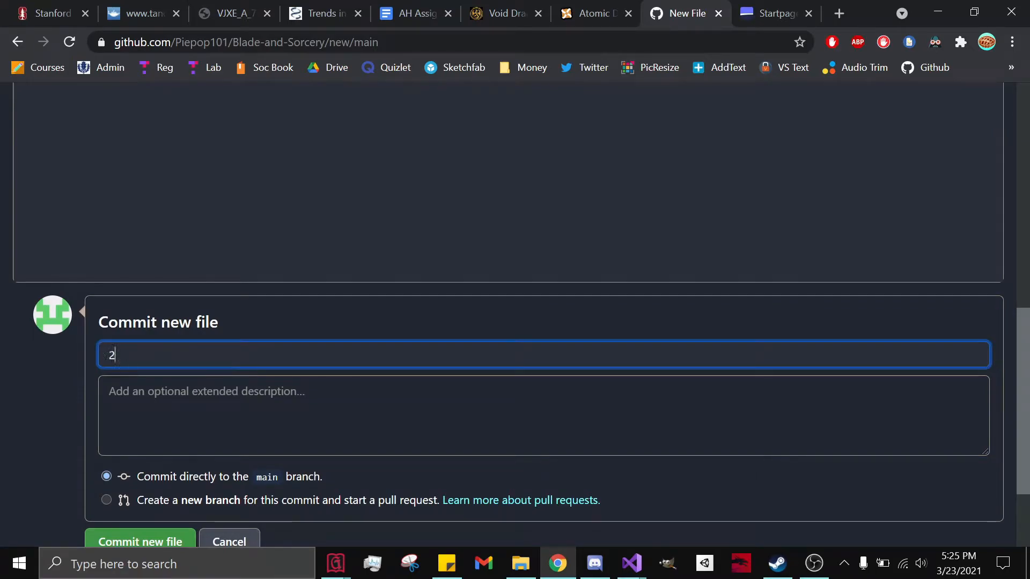
{"action": "type", "text": "d"}
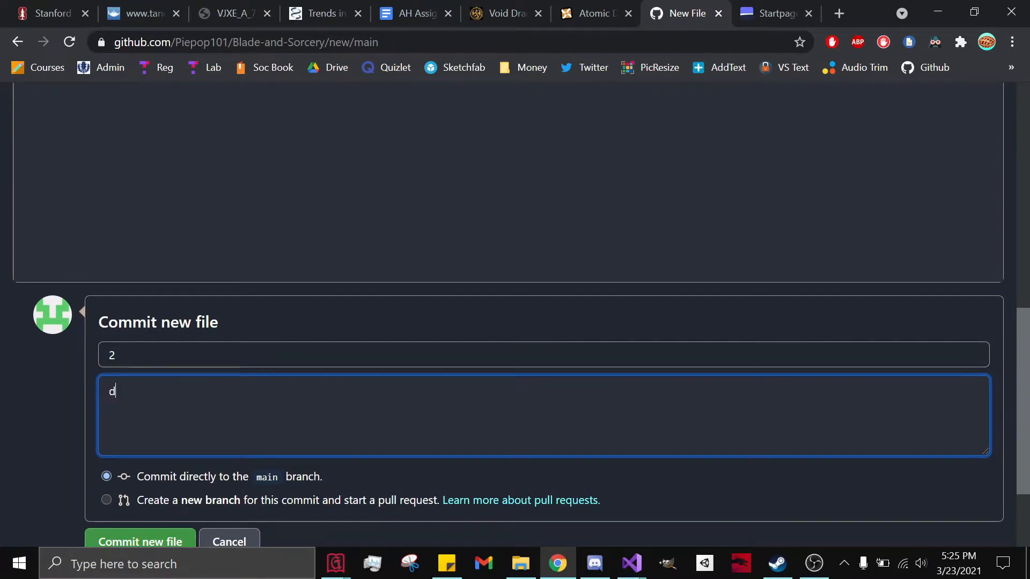
{"action": "scroll", "scroll_direction": "down", "scroll_amount": 3}
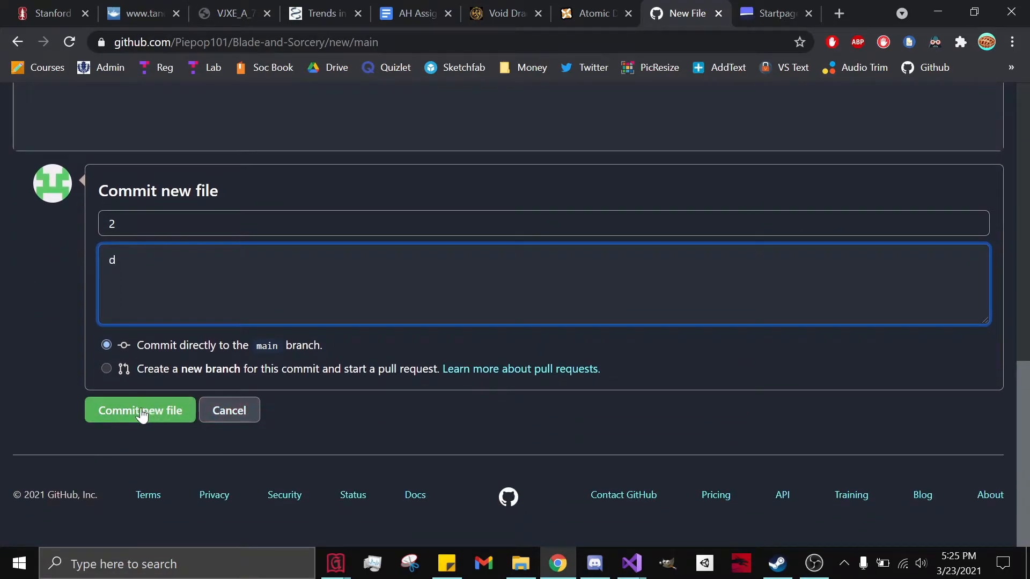
{"action": "left_click", "coordinate": [140, 410]}
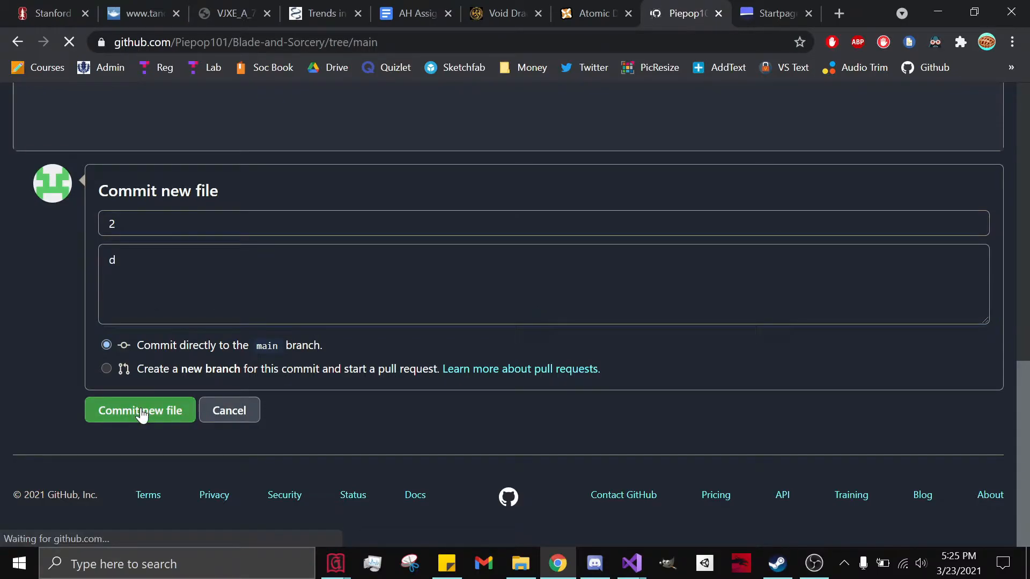
Delete the file 2 from the repository and commit the removal to main.
{"action": "left_click", "coordinate": [139, 410]}
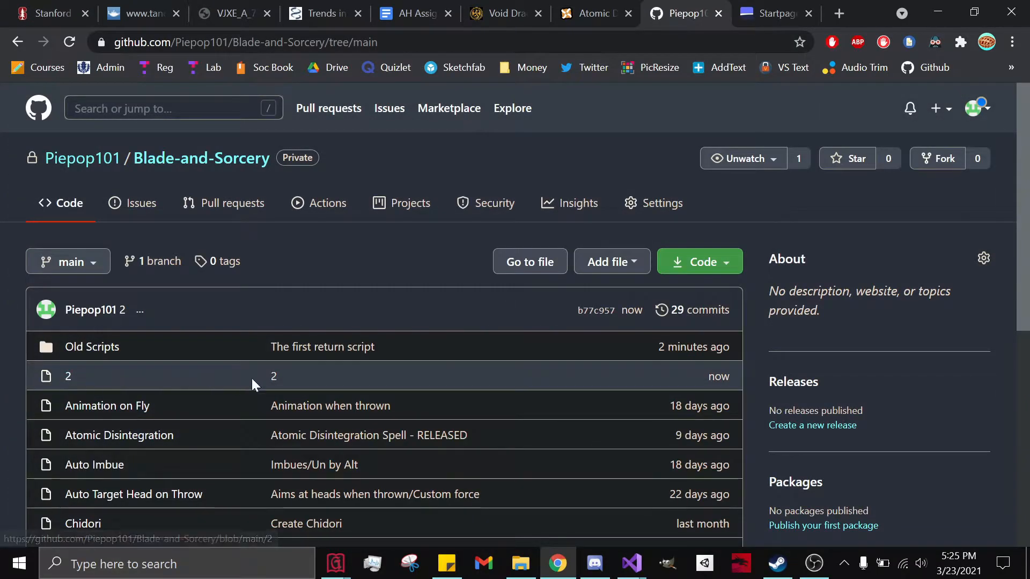
{"action": "mouse_move", "coordinate": [127, 383]}
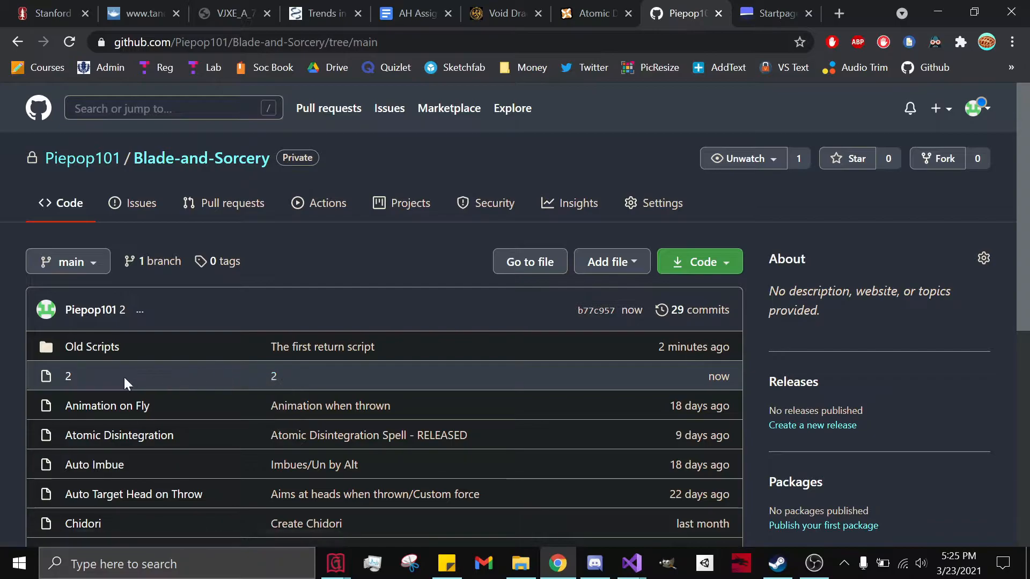
{"action": "left_click", "coordinate": [68, 377]}
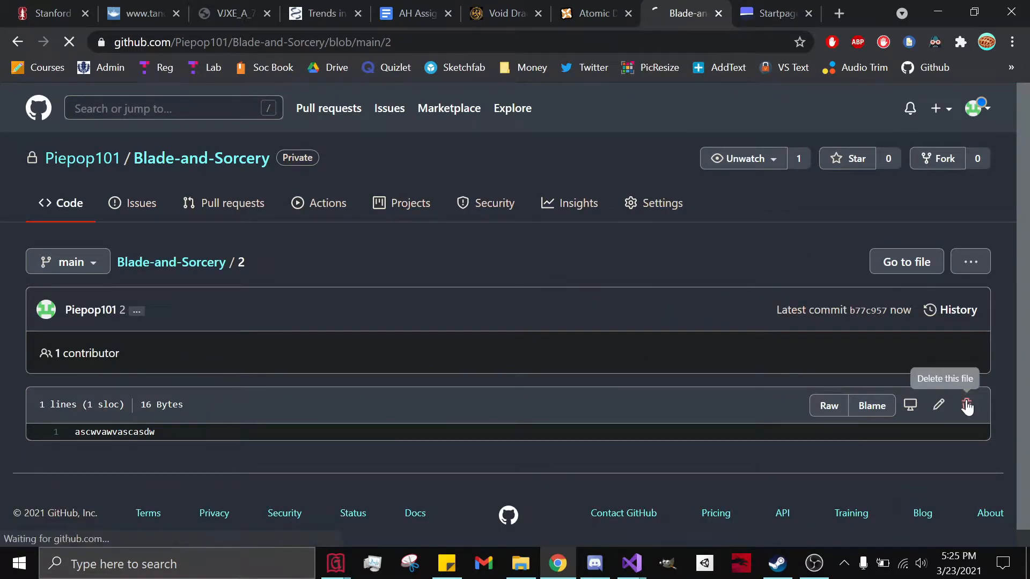
{"action": "left_click", "coordinate": [966, 405]}
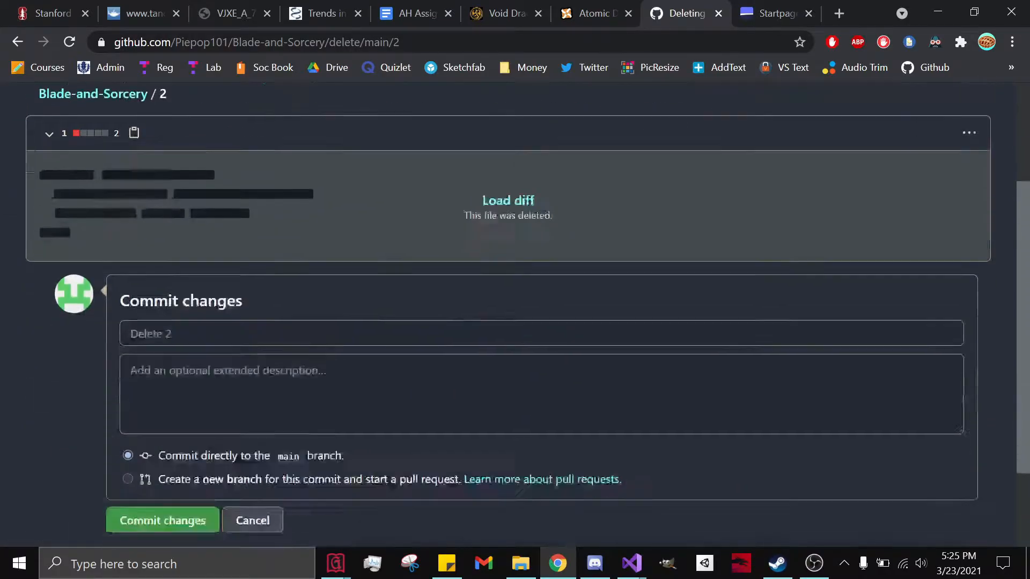
{"action": "left_click", "coordinate": [162, 521]}
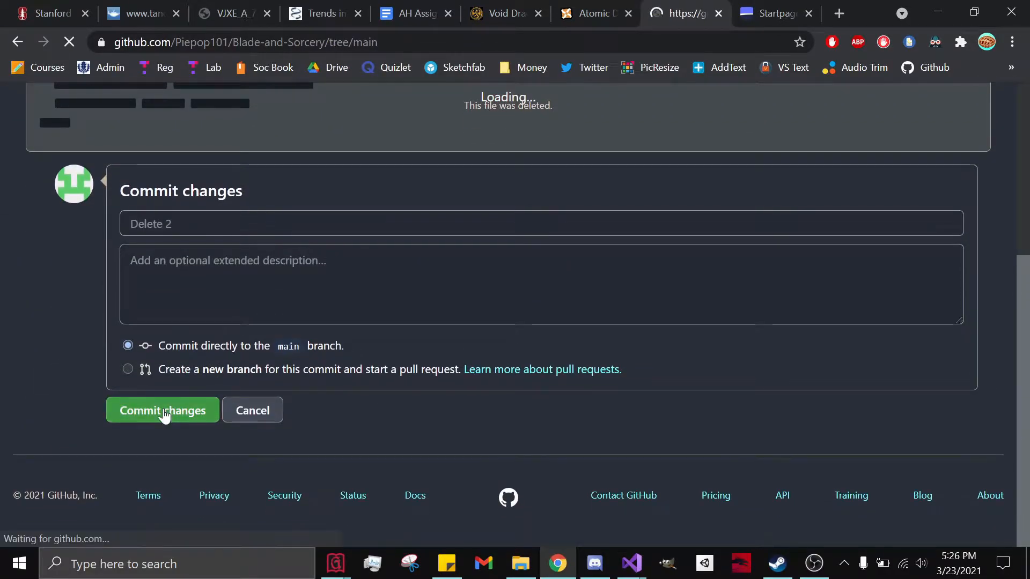
{"action": "left_click", "coordinate": [162, 410]}
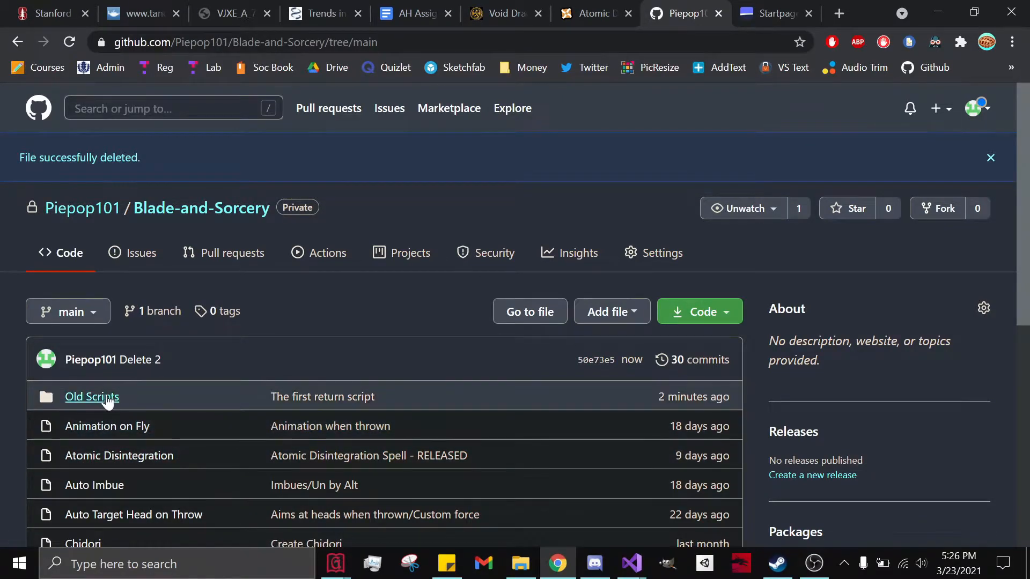
Create file 'asd' inside a new asdasd folder with content 3 and commit it to main.
{"action": "scroll", "scroll_direction": "down", "scroll_amount": 3}
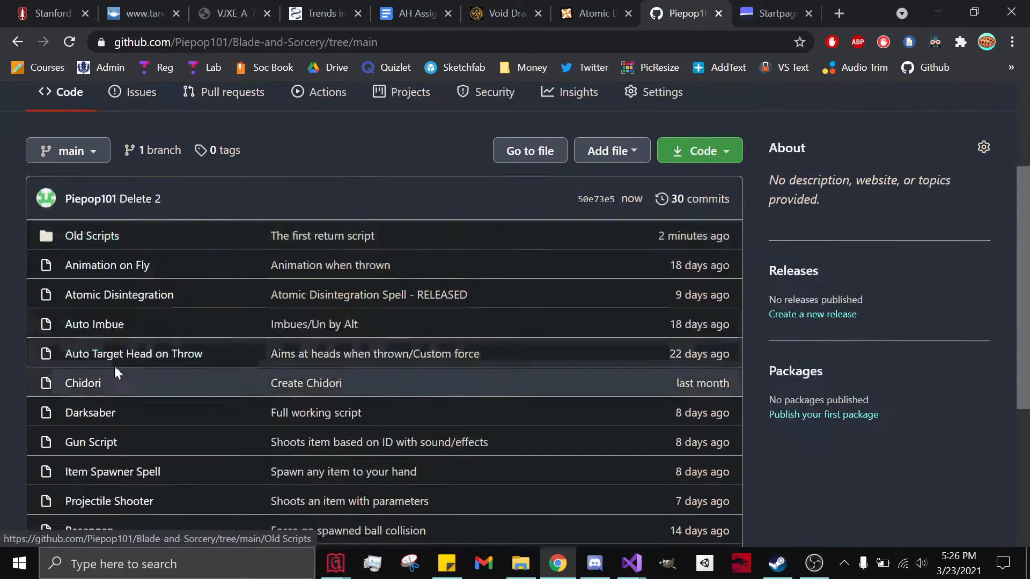
{"action": "scroll", "scroll_direction": "down", "scroll_amount": 3}
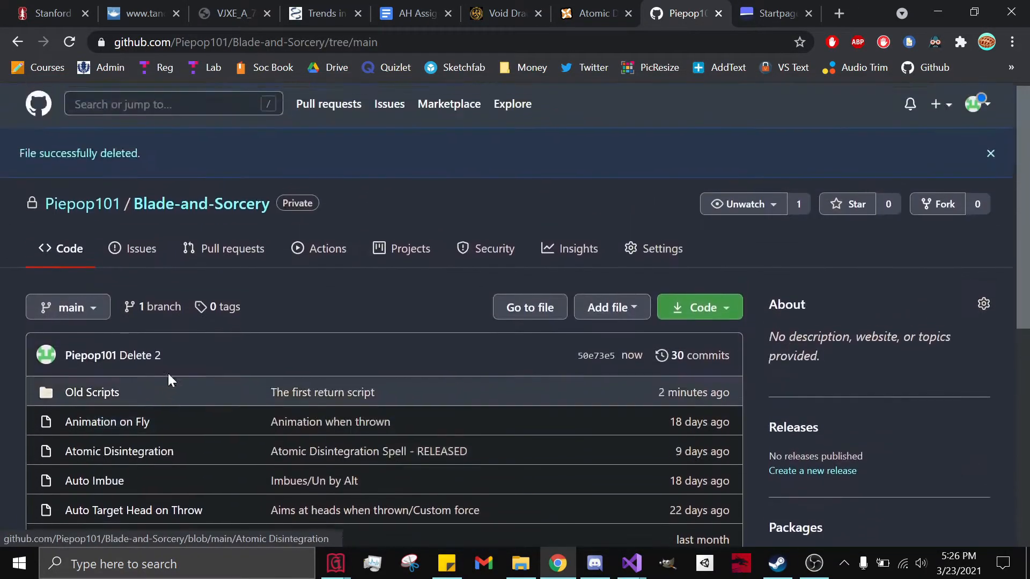
{"action": "left_click", "coordinate": [610, 312]}
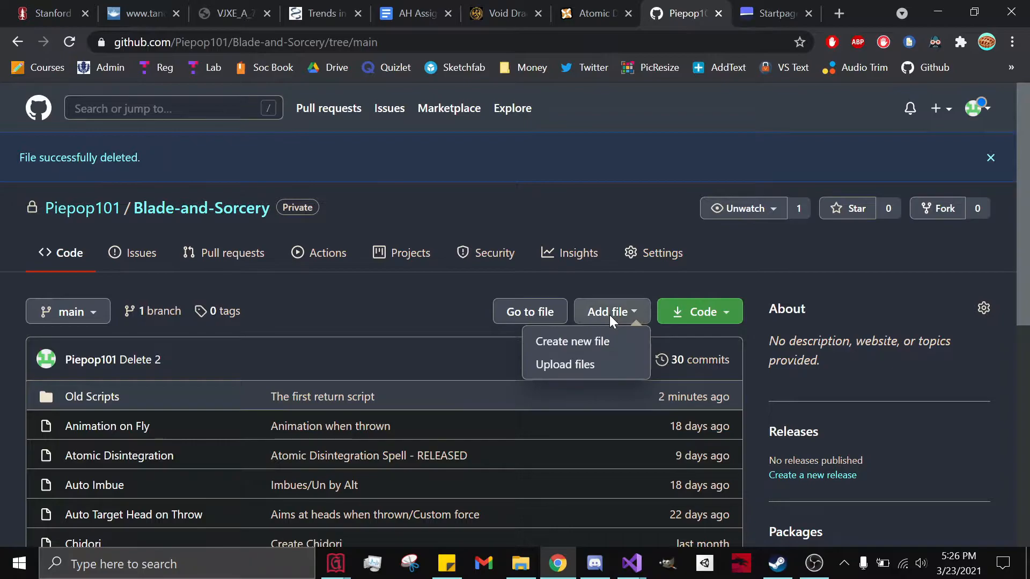
{"action": "left_click", "coordinate": [572, 341]}
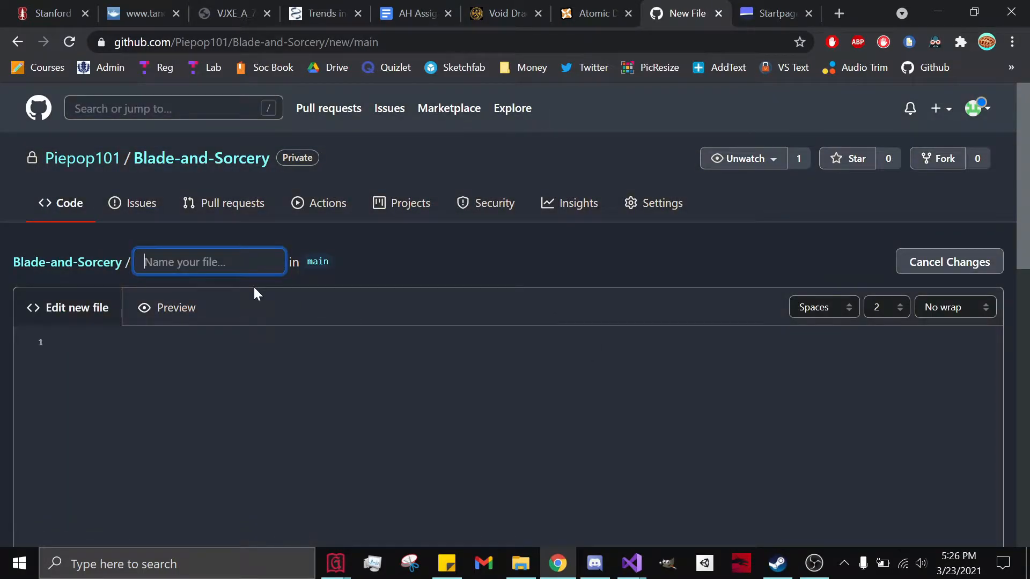
{"action": "type", "text": "asdasd"}
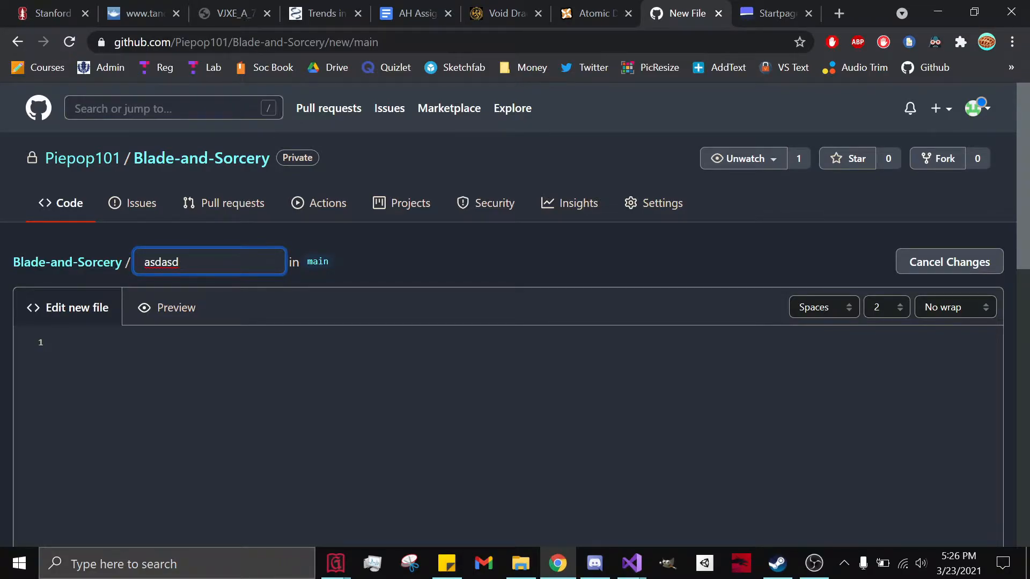
{"action": "type", "text": "/"}
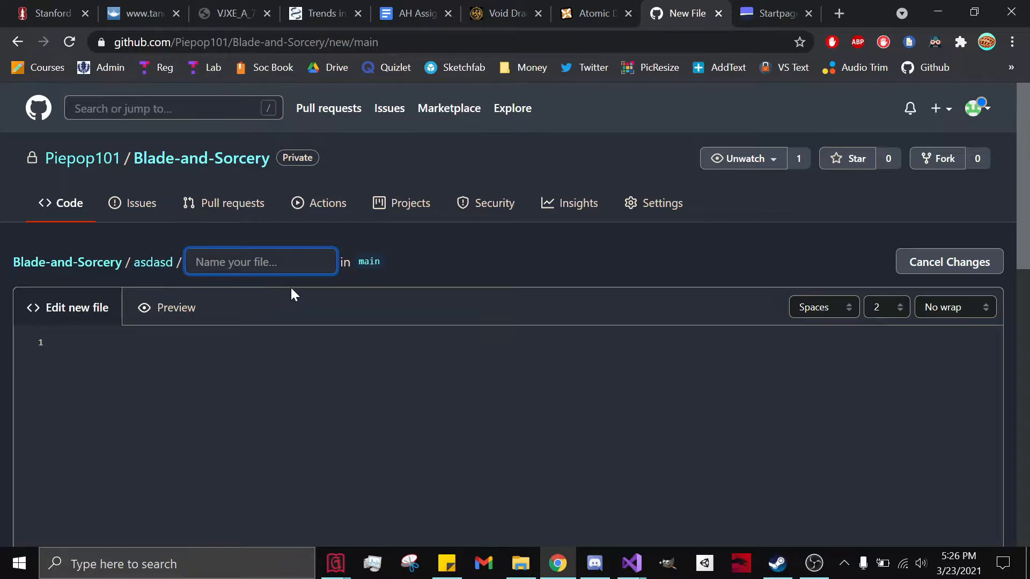
{"action": "type", "text": "asd"}
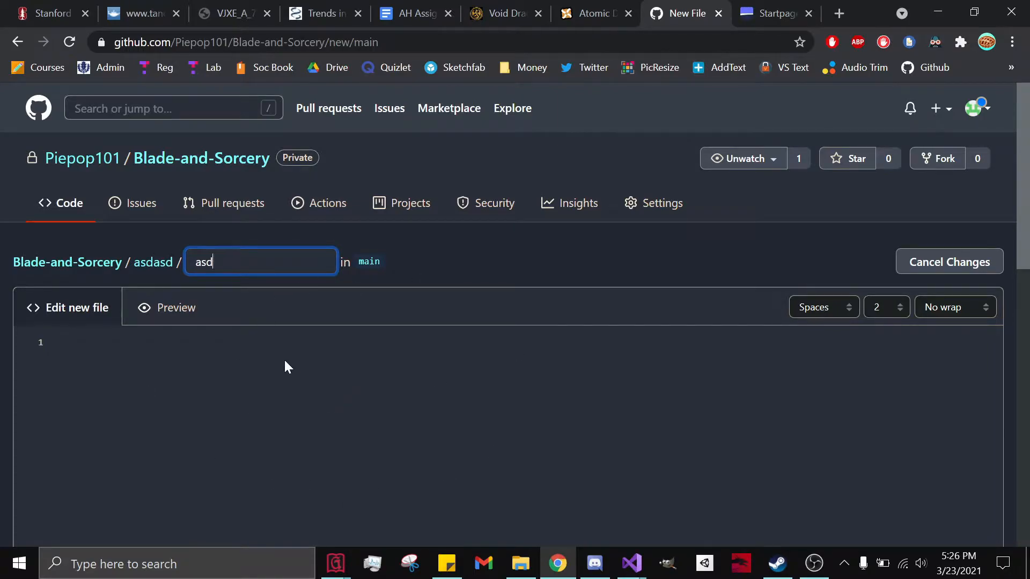
{"action": "scroll", "scroll_direction": "down", "scroll_amount": 3}
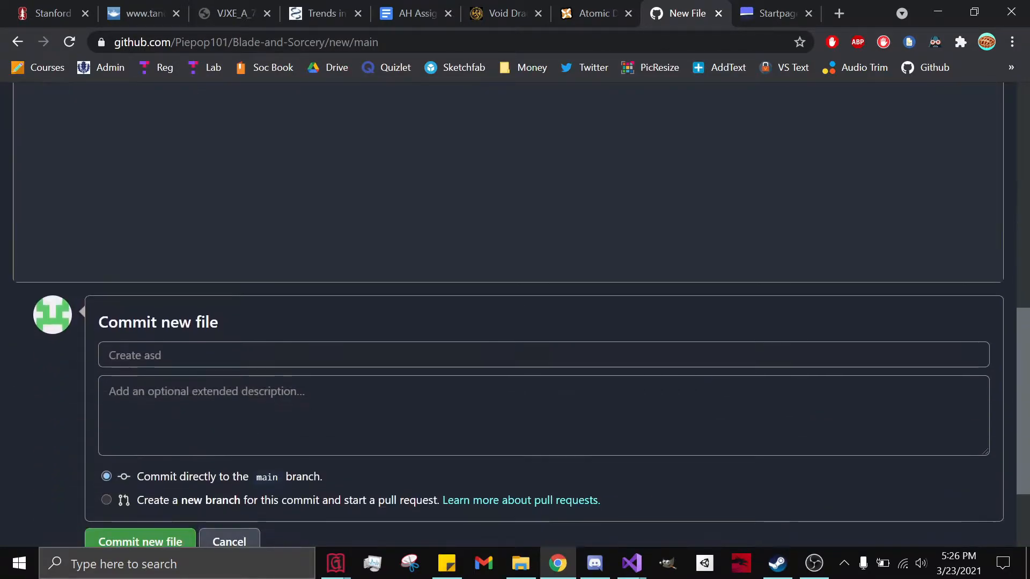
{"action": "type", "text": "3"}
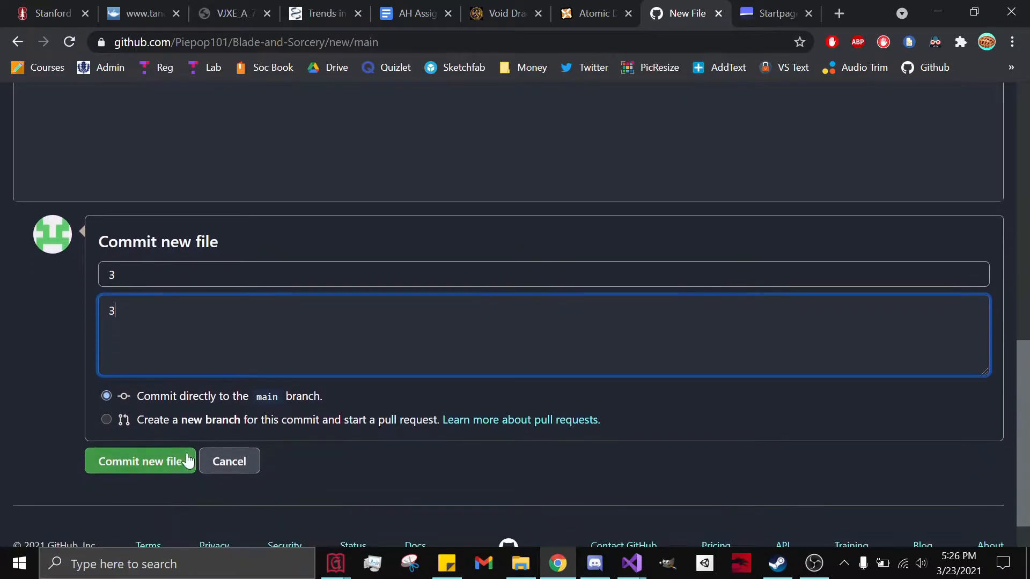
{"action": "left_click", "coordinate": [139, 461]}
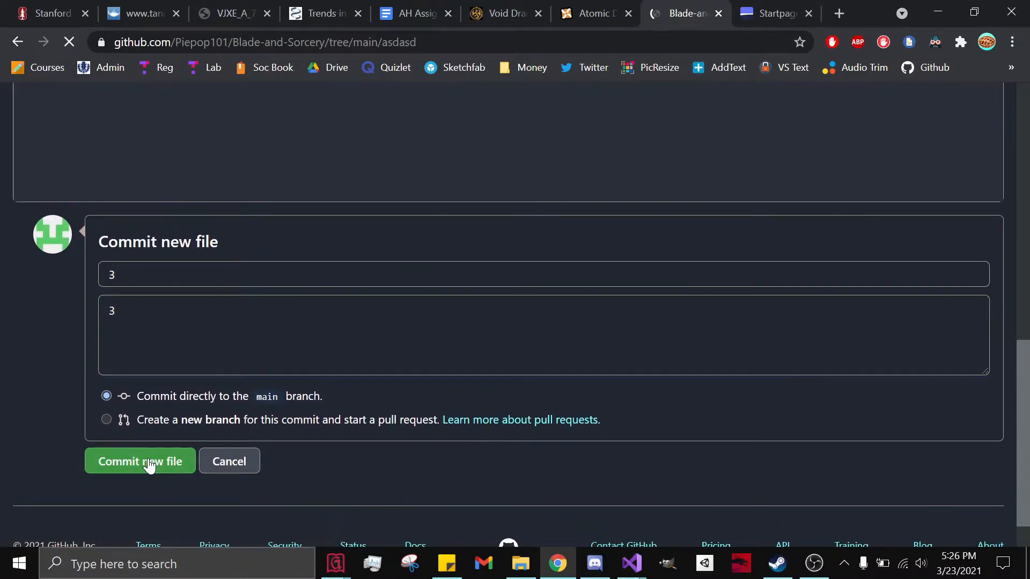
{"action": "left_click", "coordinate": [139, 462]}
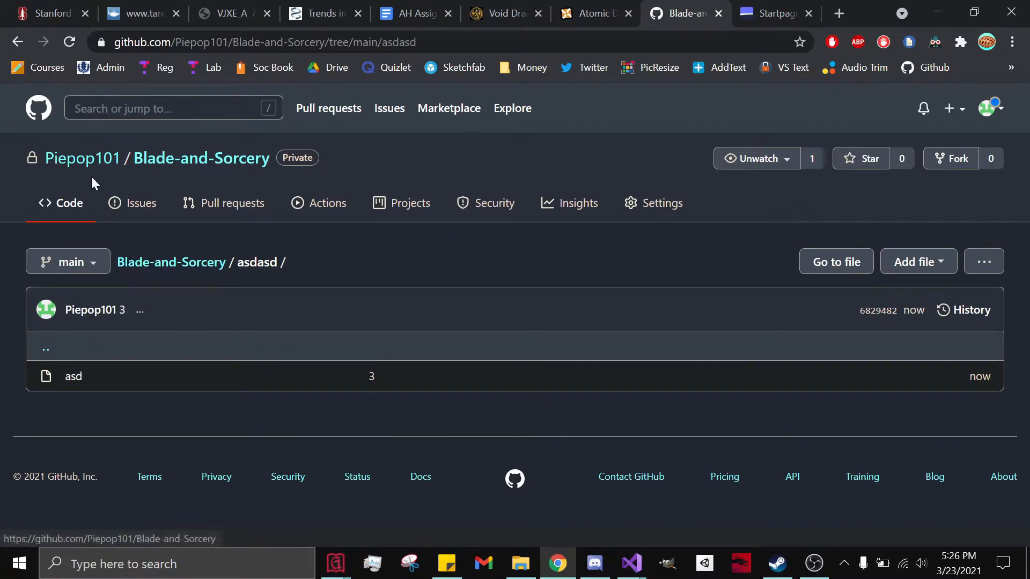
Return to the repository's main file list, where the asdasd folder now appears.
{"action": "left_click", "coordinate": [200, 157]}
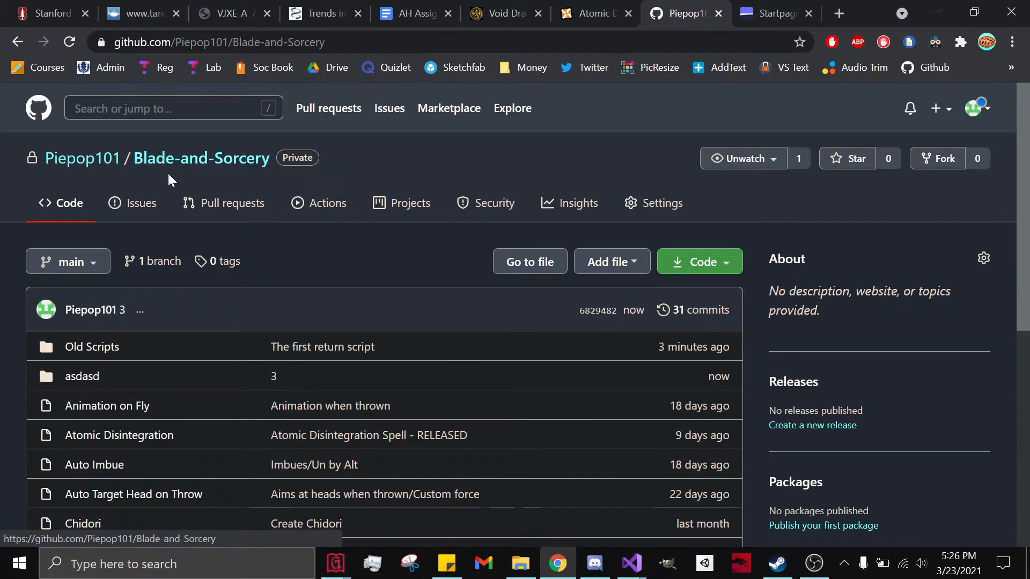
{"action": "scroll", "scroll_direction": "down", "scroll_amount": 3}
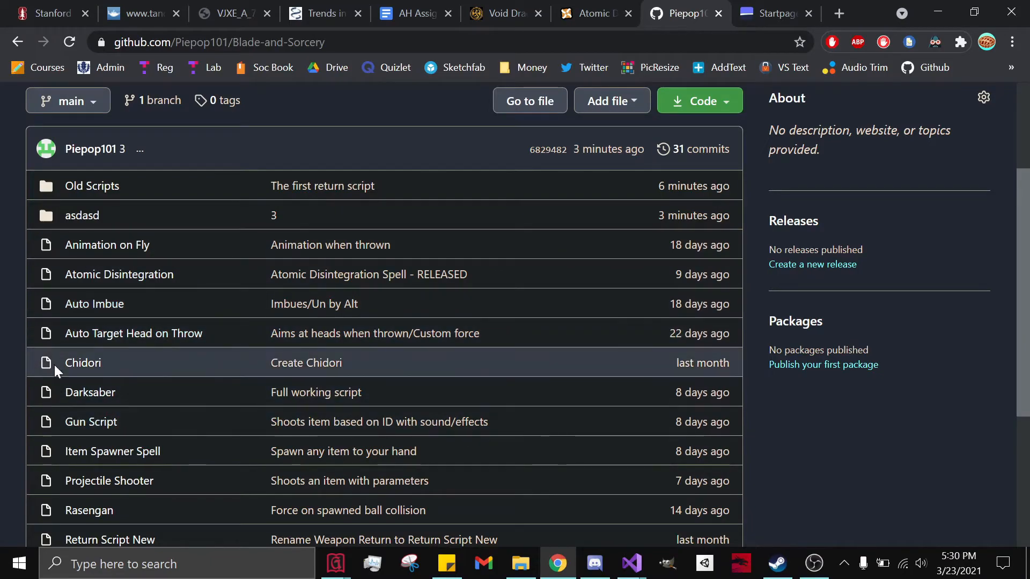
{"action": "mouse_move", "coordinate": [82, 215]}
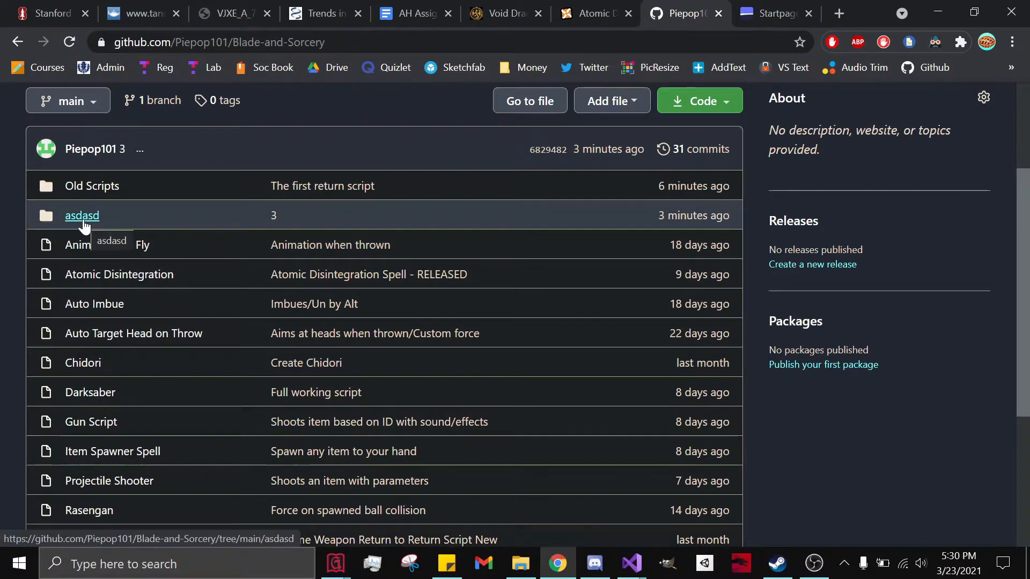
{"action": "mouse_move", "coordinate": [376, 332]}
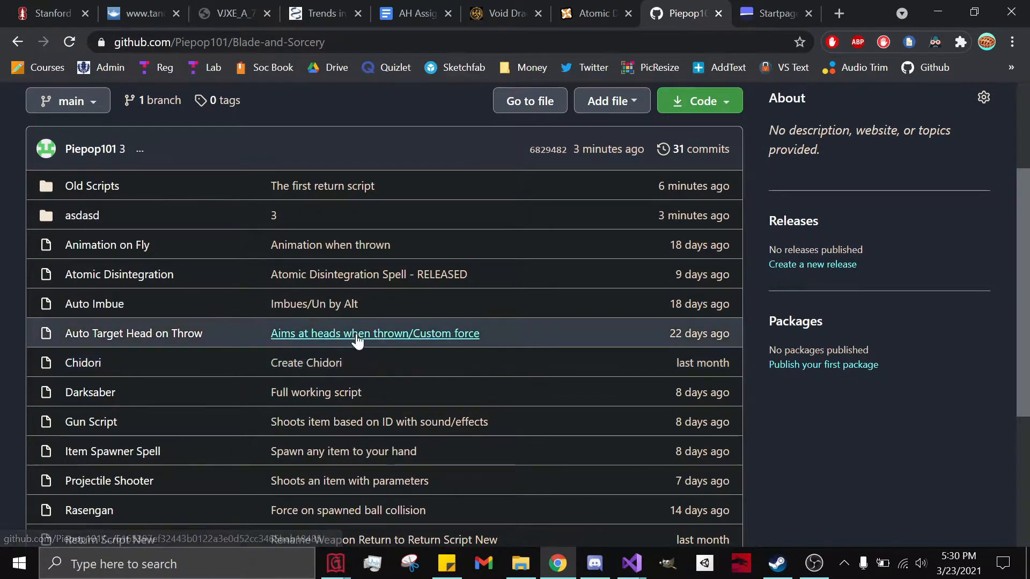
{"action": "mouse_move", "coordinate": [365, 405]}
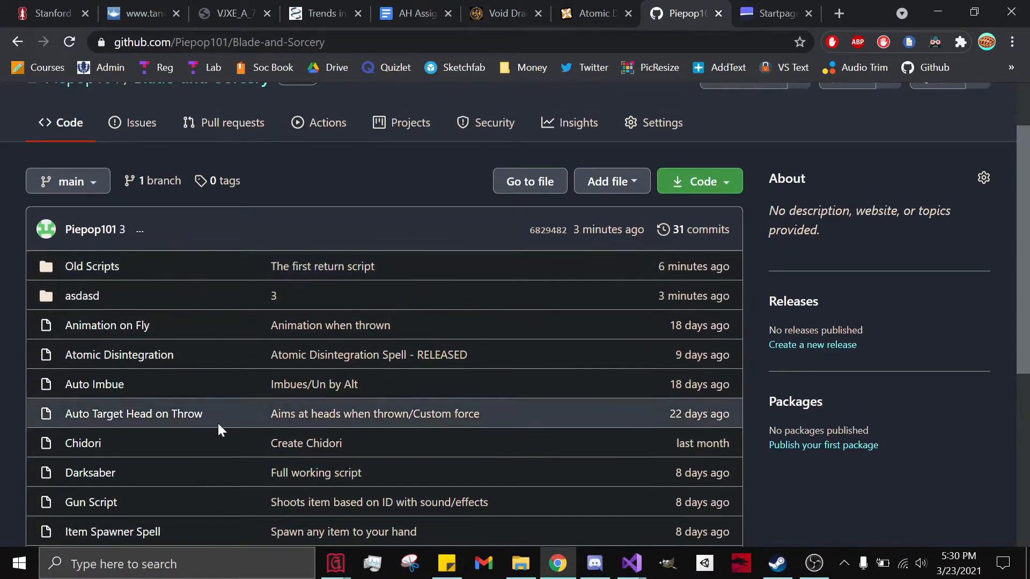
Download the repository as a ZIP and drag the Rasengan script out of Blade-and-Sorcery-main.
{"action": "left_click", "coordinate": [698, 181]}
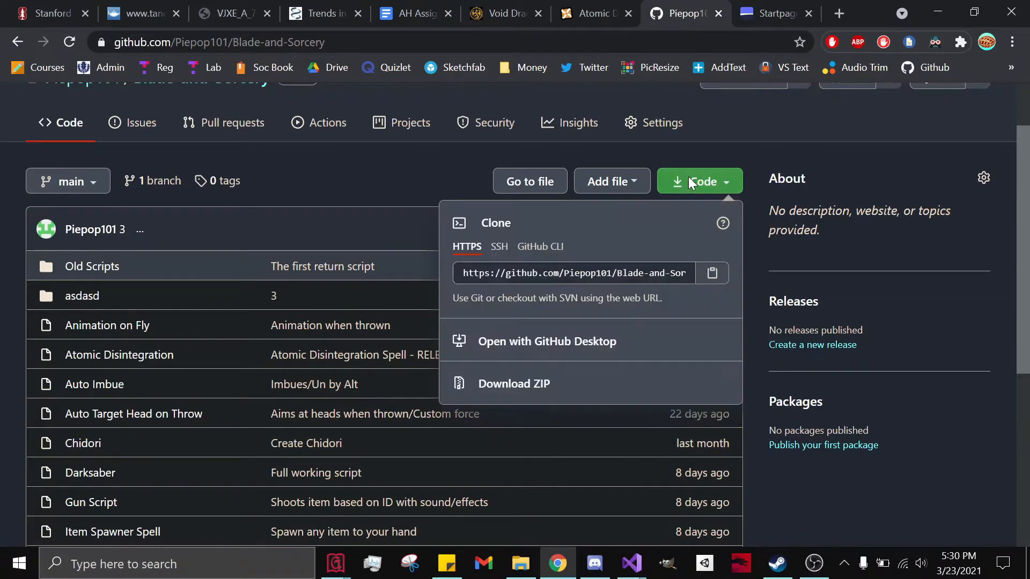
{"action": "left_click", "coordinate": [513, 384]}
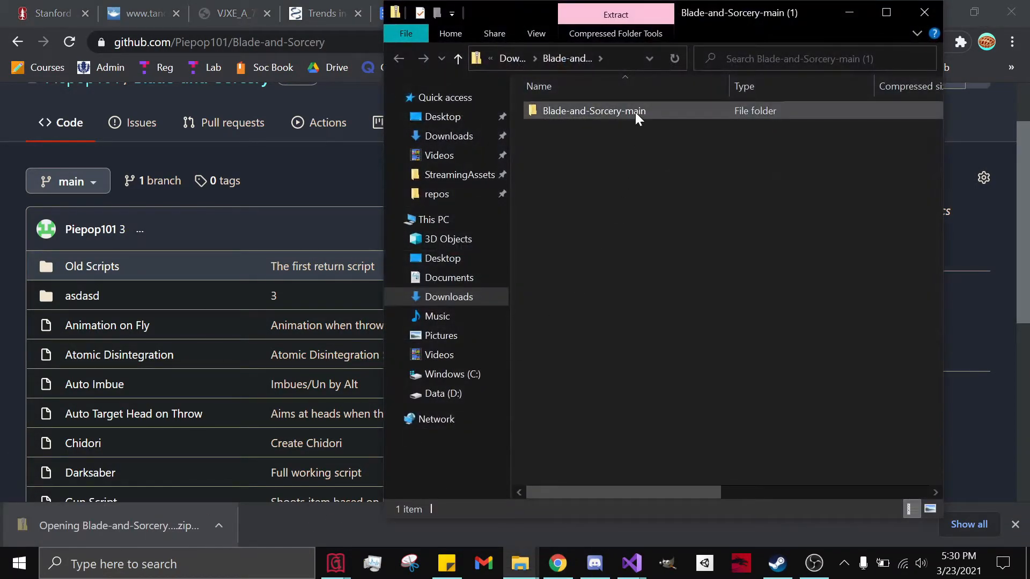
{"action": "double_click", "coordinate": [593, 111]}
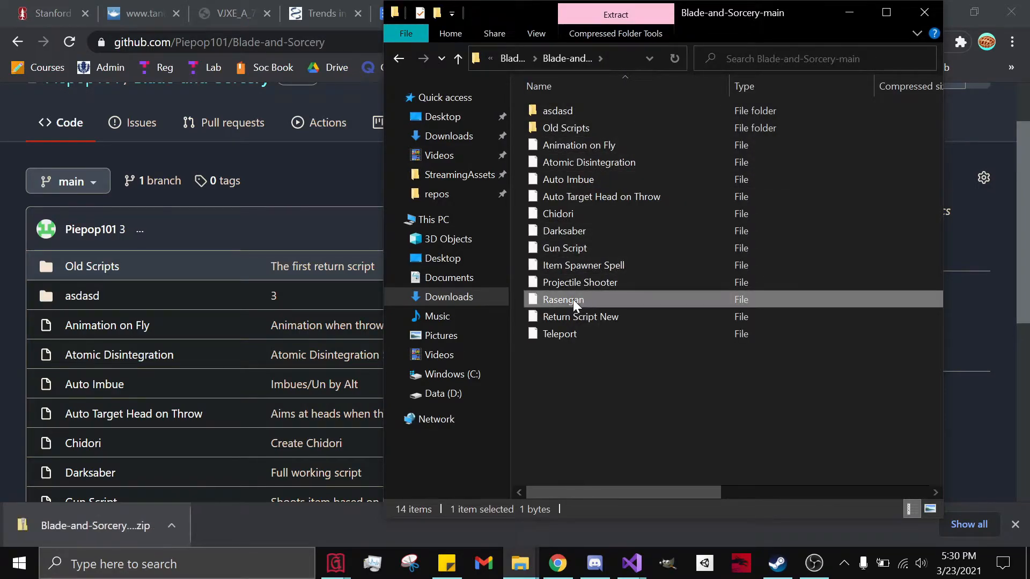
{"action": "left_click_drag", "start_coordinate": [562, 299], "coordinate": [448, 136]}
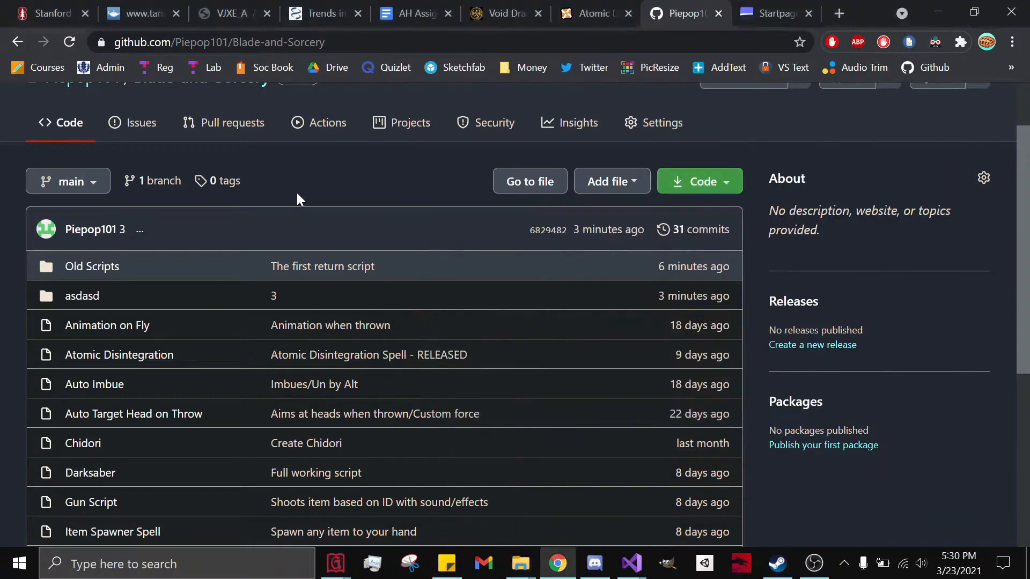
Start an upload into the asdasd folder and add the Rasengan file from Downloads.
{"action": "left_click", "coordinate": [82, 296]}
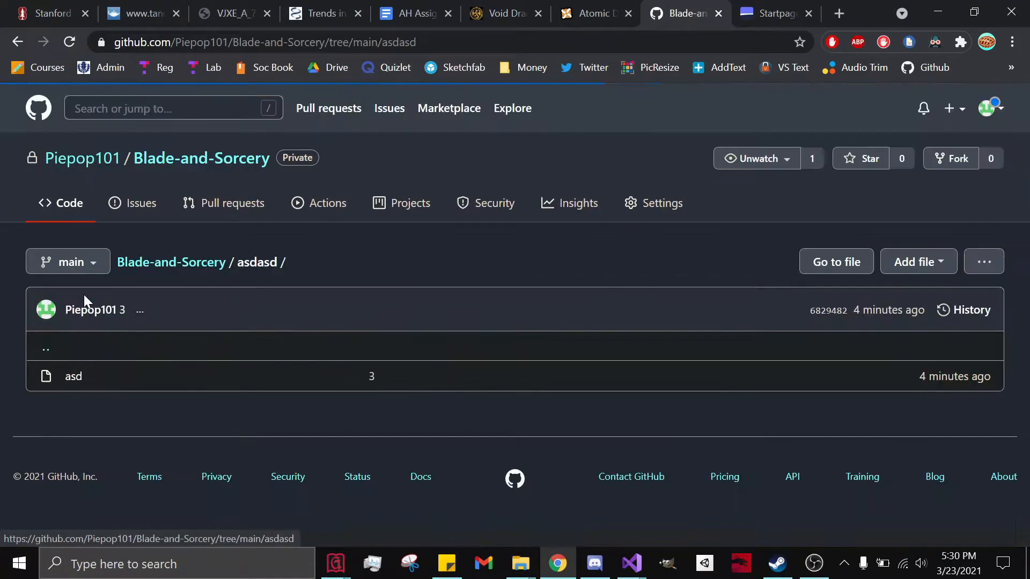
{"action": "left_click", "coordinate": [917, 262]}
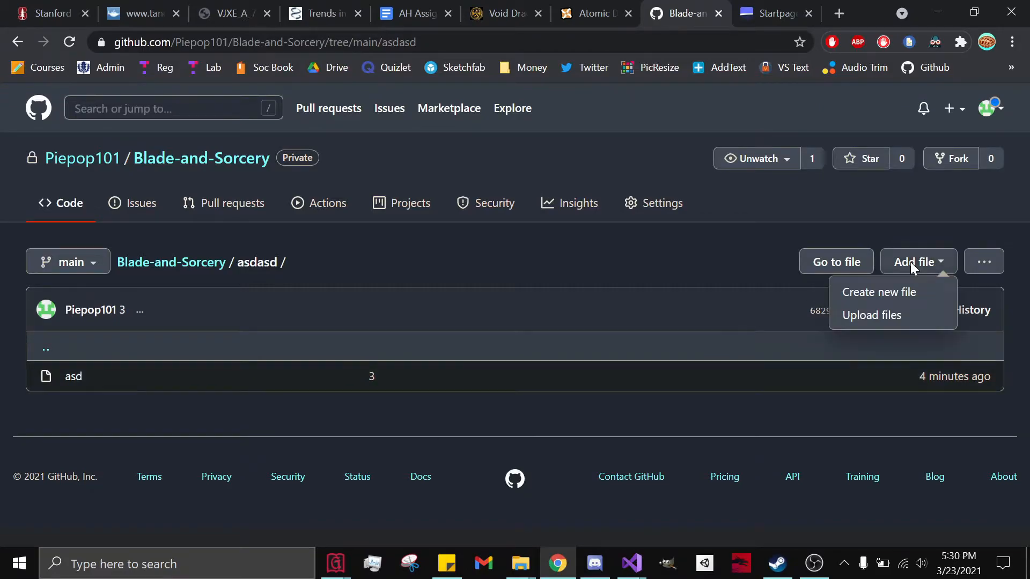
{"action": "left_click", "coordinate": [872, 315]}
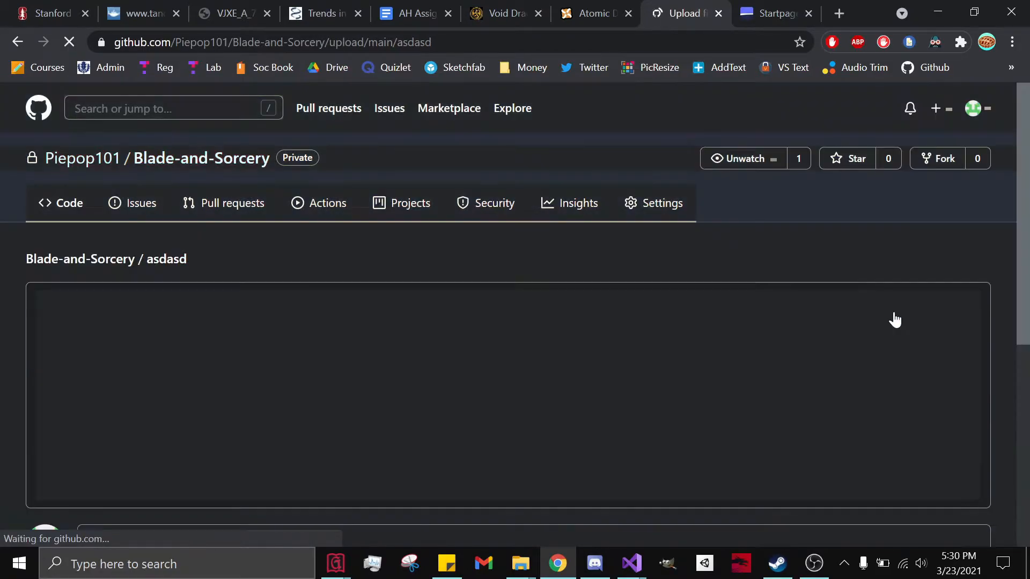
{"action": "left_click", "coordinate": [519, 563]}
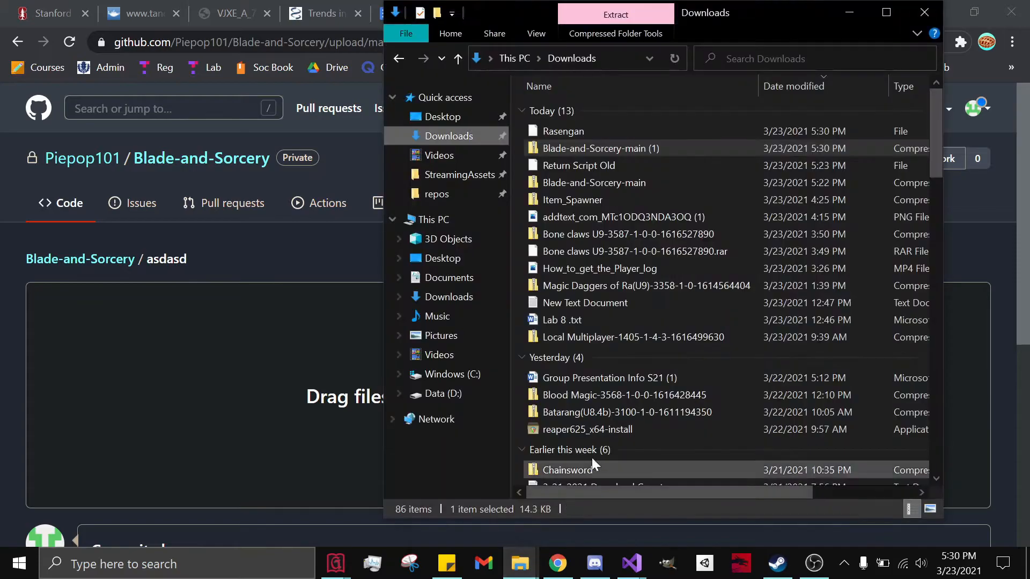
{"action": "left_click_drag", "start_coordinate": [563, 131], "coordinate": [303, 374]}
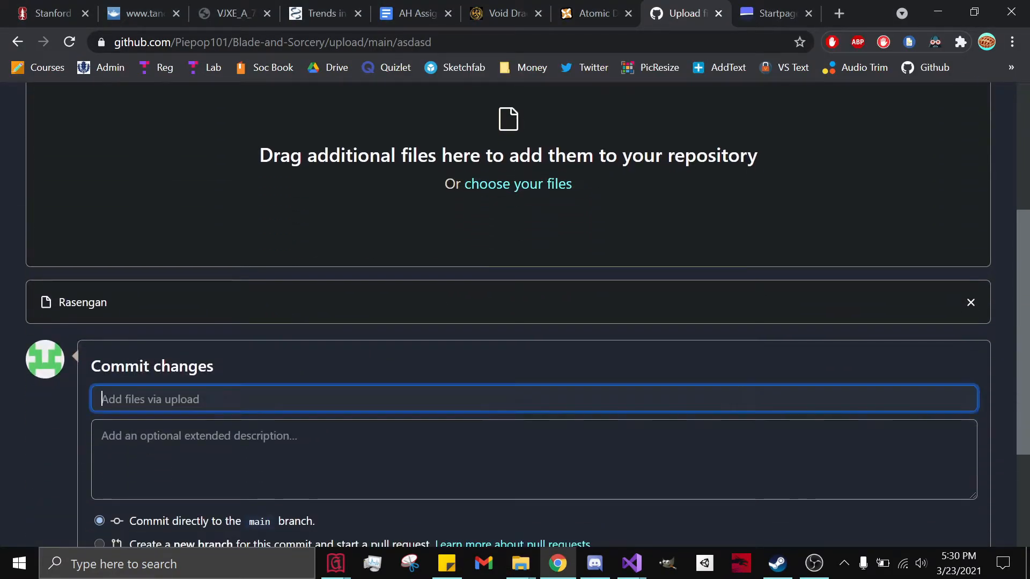
Commit the uploaded Rasengan file to main with the message 12.
{"action": "type", "text": "123"}
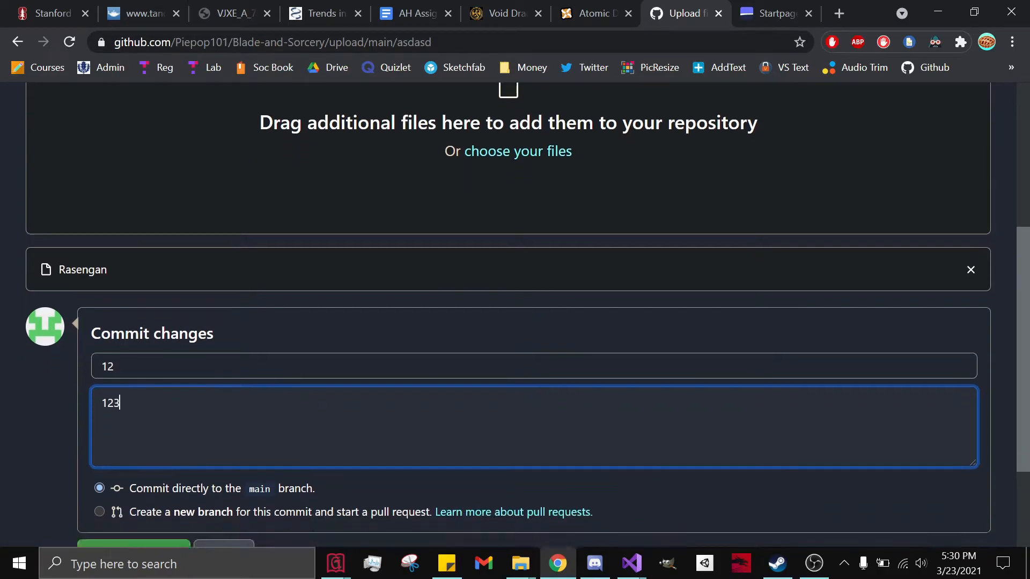
{"action": "left_click", "coordinate": [133, 425]}
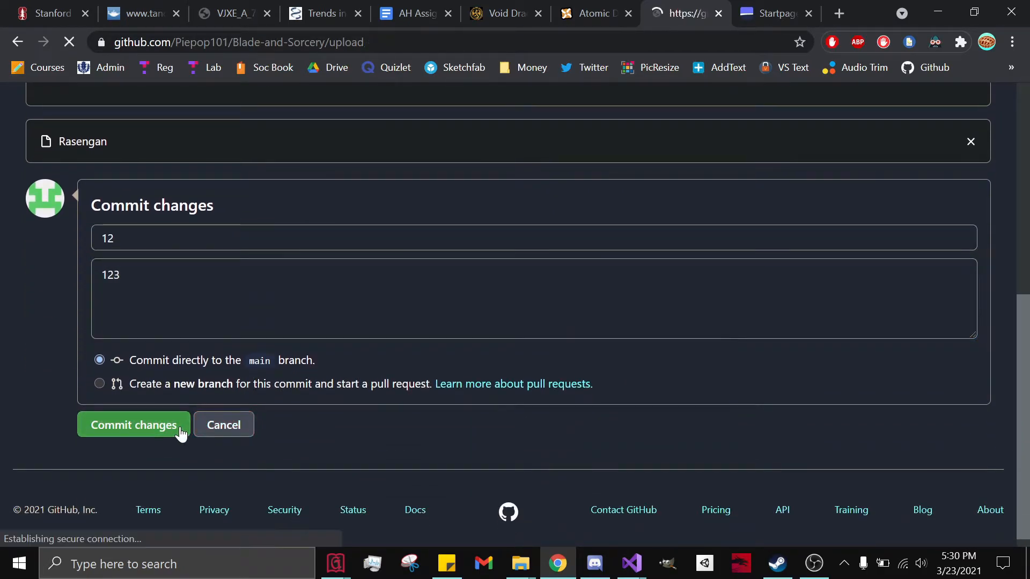
{"action": "left_click", "coordinate": [133, 425]}
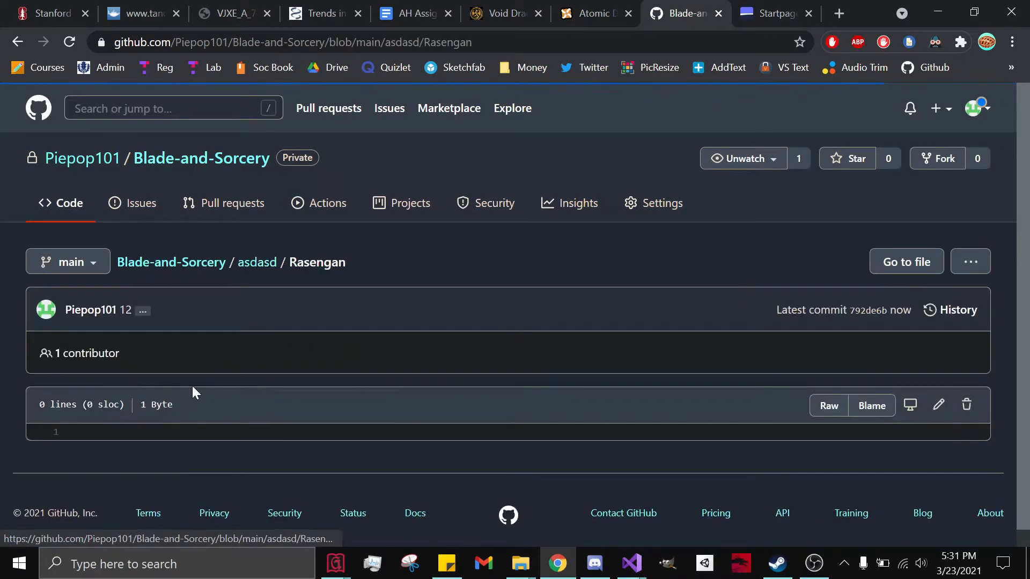
Go back to the repository's main page and review the file list showing asdasd's commit 12.
{"action": "scroll", "scroll_direction": "down", "scroll_amount": 3}
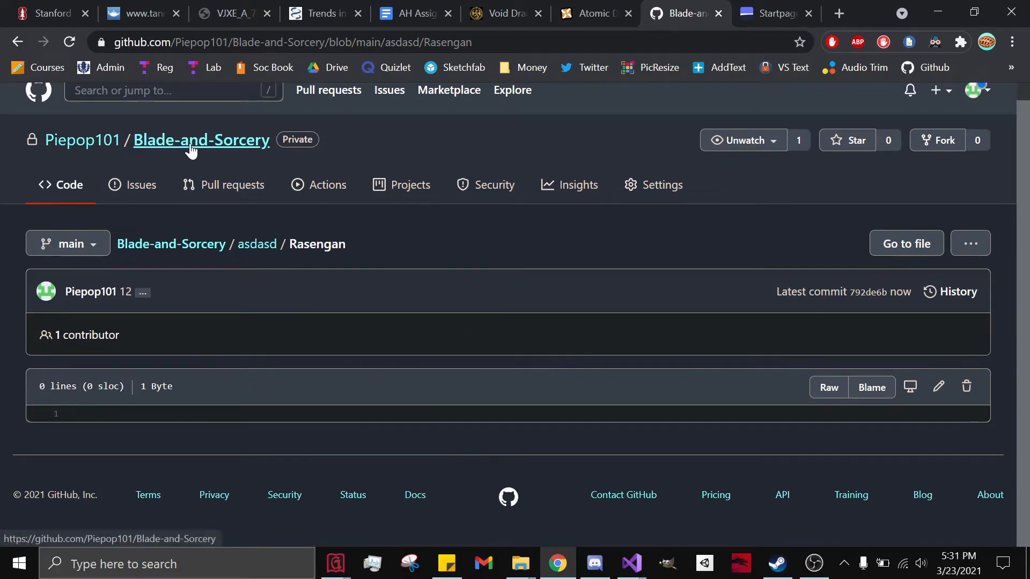
{"action": "left_click", "coordinate": [201, 139]}
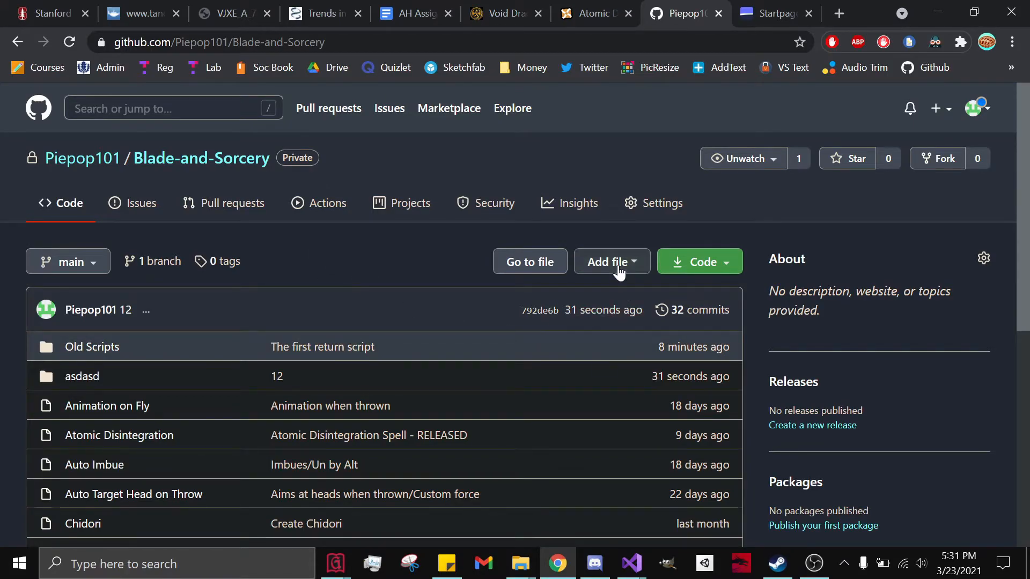
{"action": "left_click", "coordinate": [607, 262]}
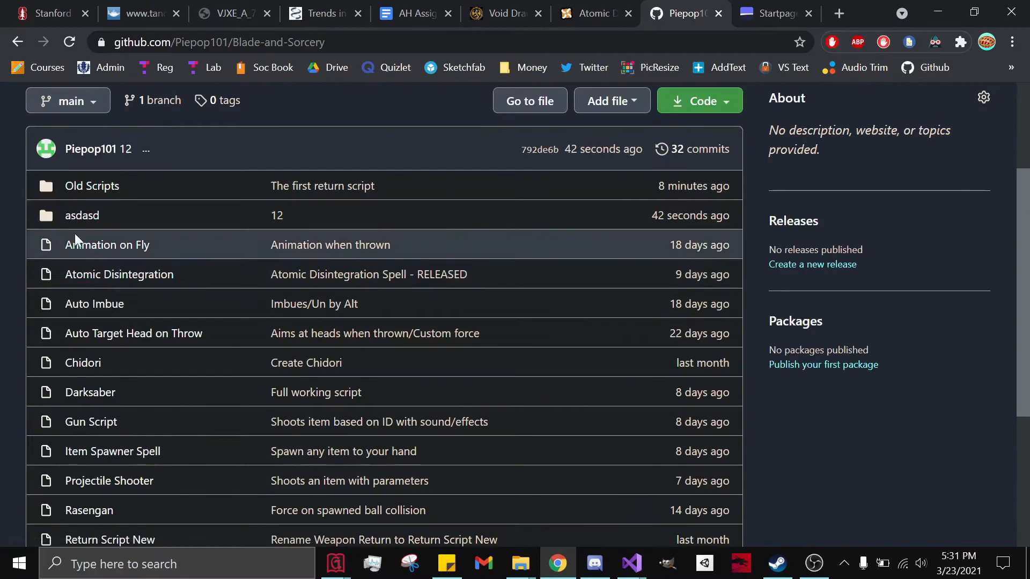
{"action": "scroll", "scroll_direction": "down", "scroll_amount": 3}
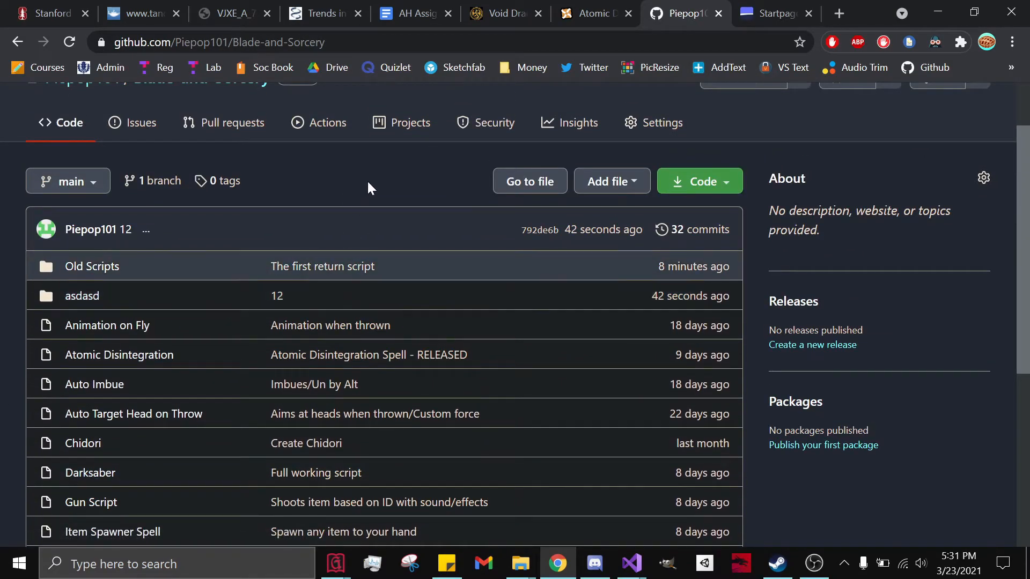
{"action": "mouse_move", "coordinate": [244, 192]}
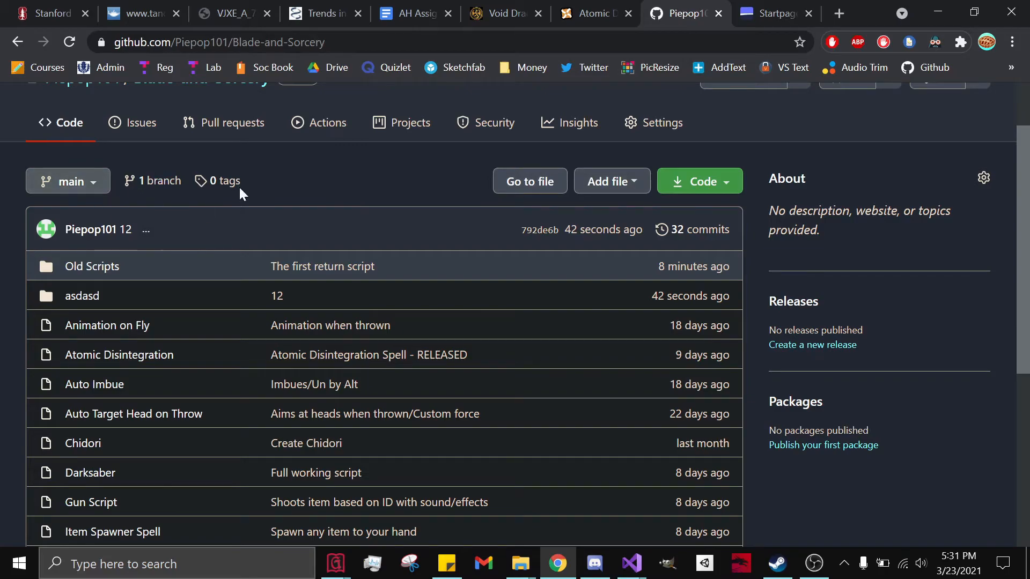
{"action": "mouse_move", "coordinate": [375, 182]}
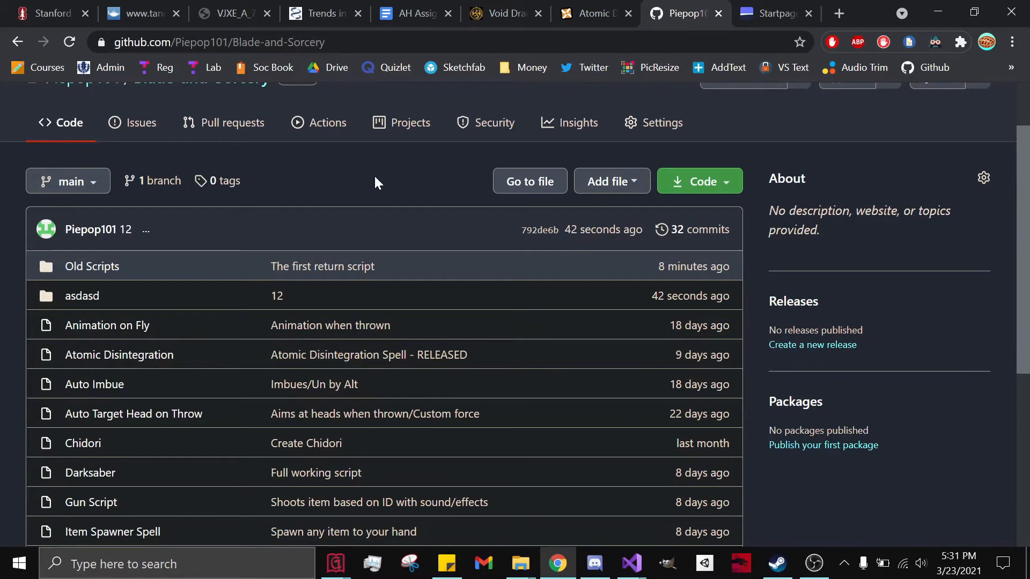